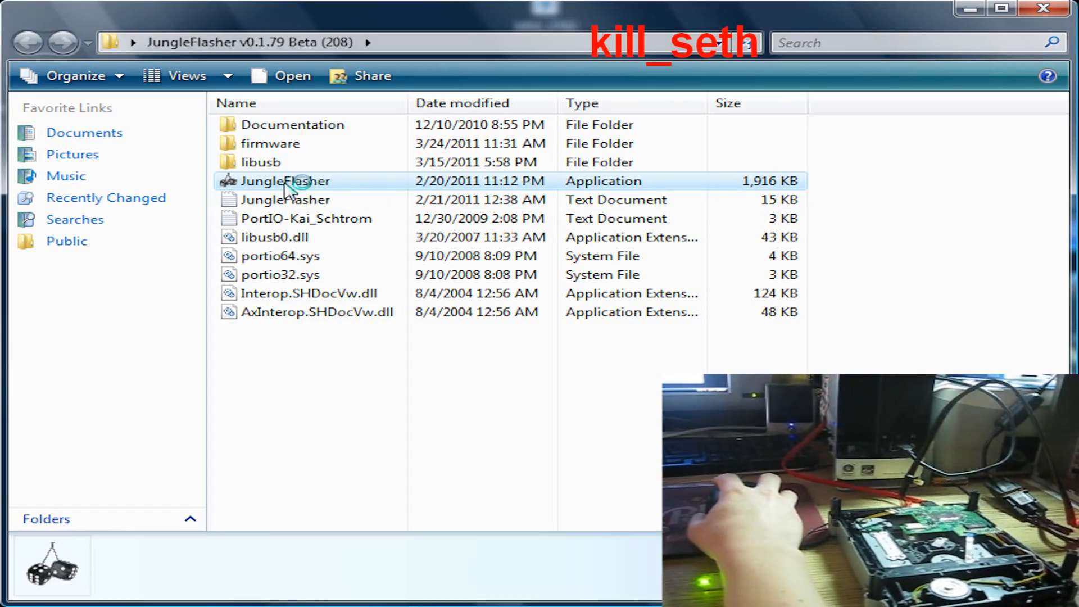
# Step: Launch JungleFlasher from the JungleFlasher v0.1.79 Beta folder
pyautogui.doubleClick(285, 181)
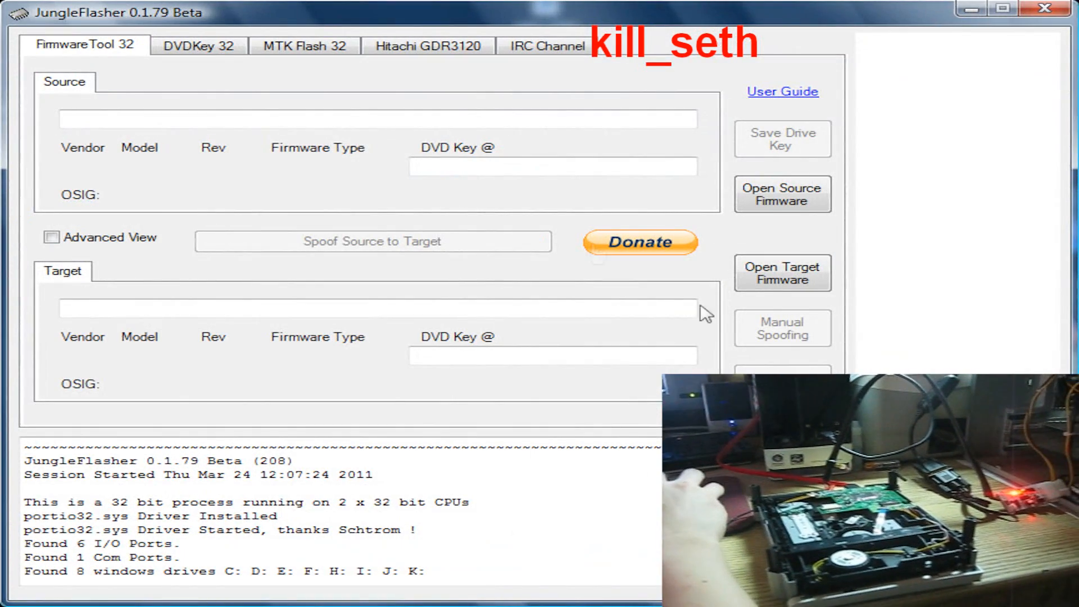
# Step: Start PhatKey key extraction for the Lite-On DG-16D2S on the DVDKey 32 tab
pyautogui.click(199, 46)
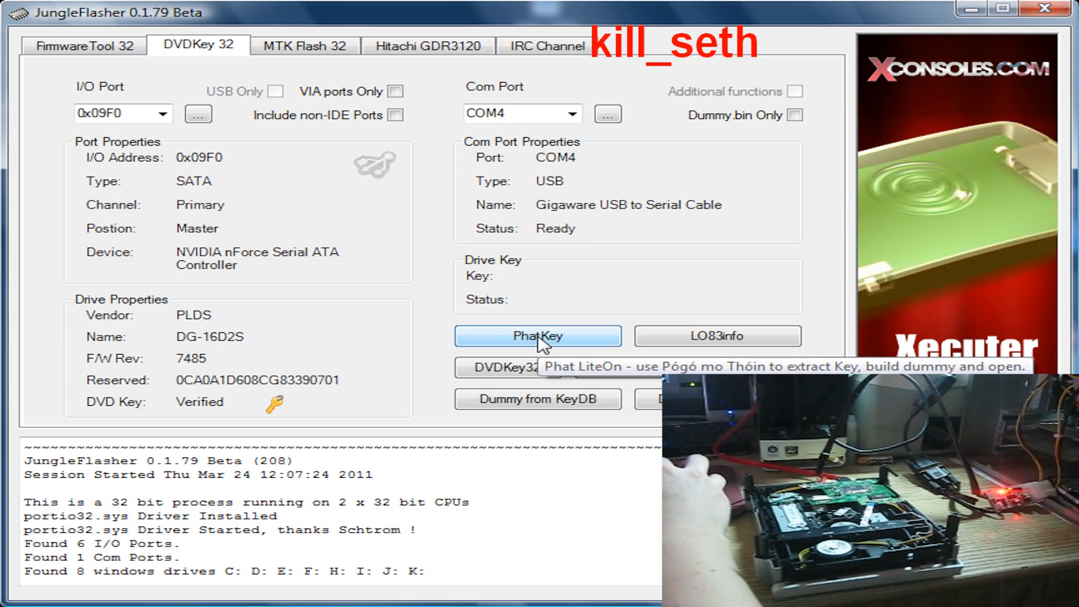
pyautogui.click(538, 336)
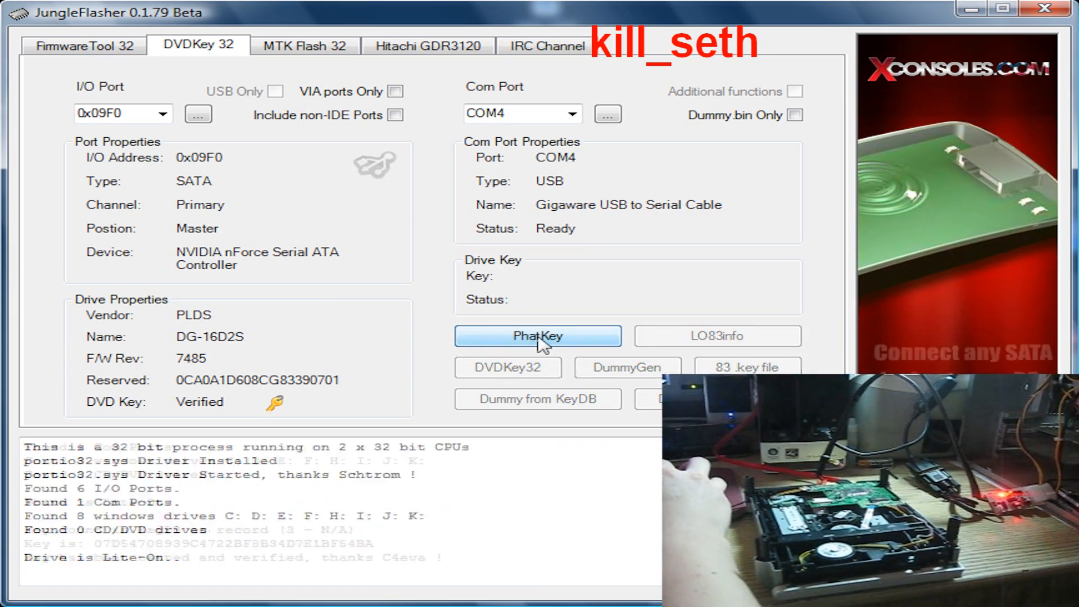
pyautogui.click(536, 336)
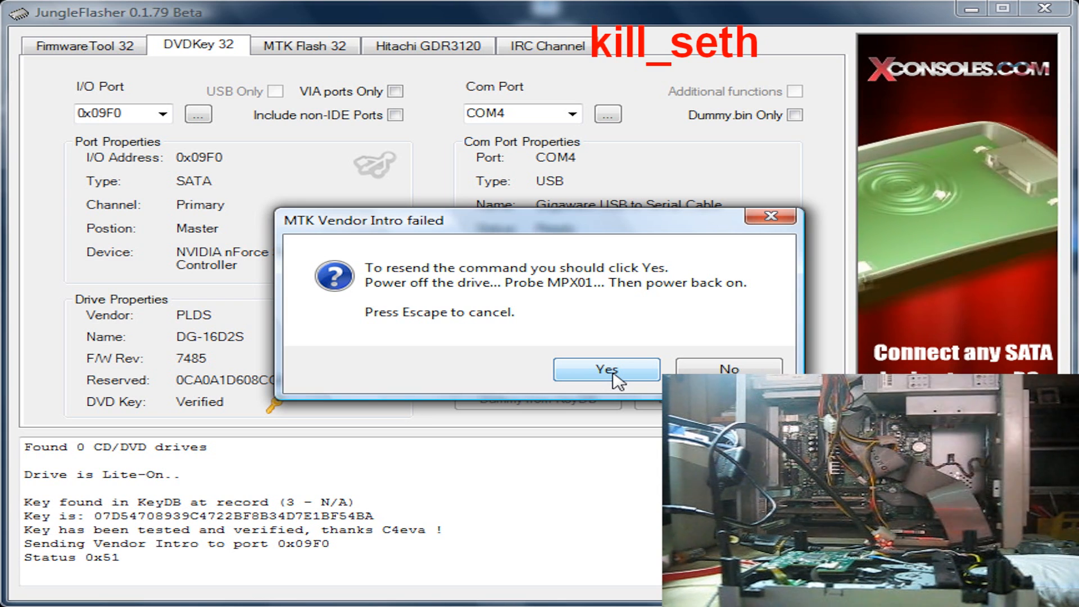
pyautogui.moveTo(641, 361)
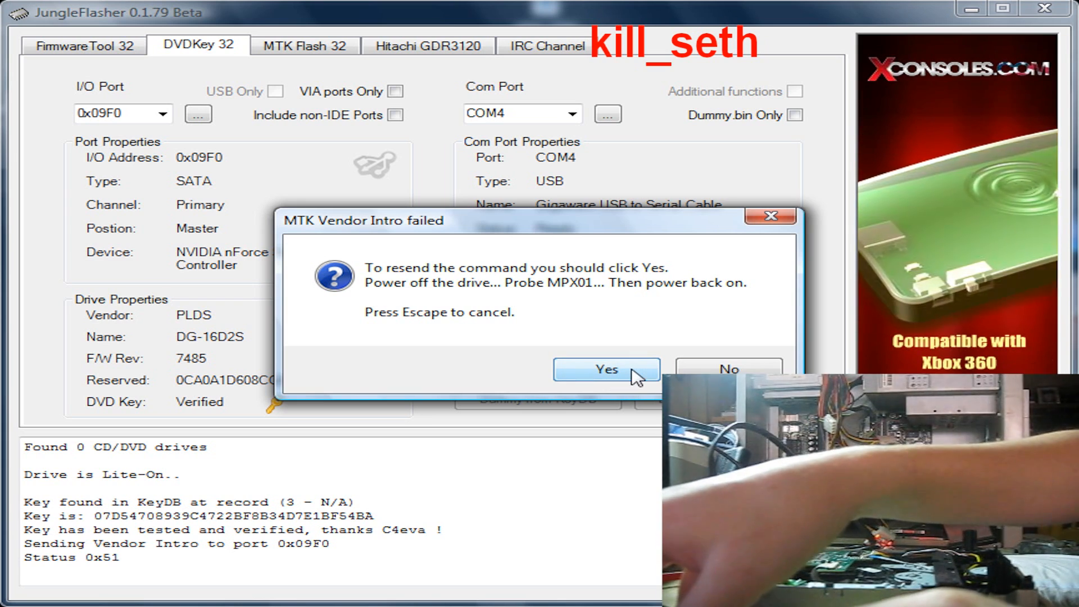
# Step: Resend the vendor intro and continue until the serial flash key is read and Save As appears
pyautogui.click(604, 369)
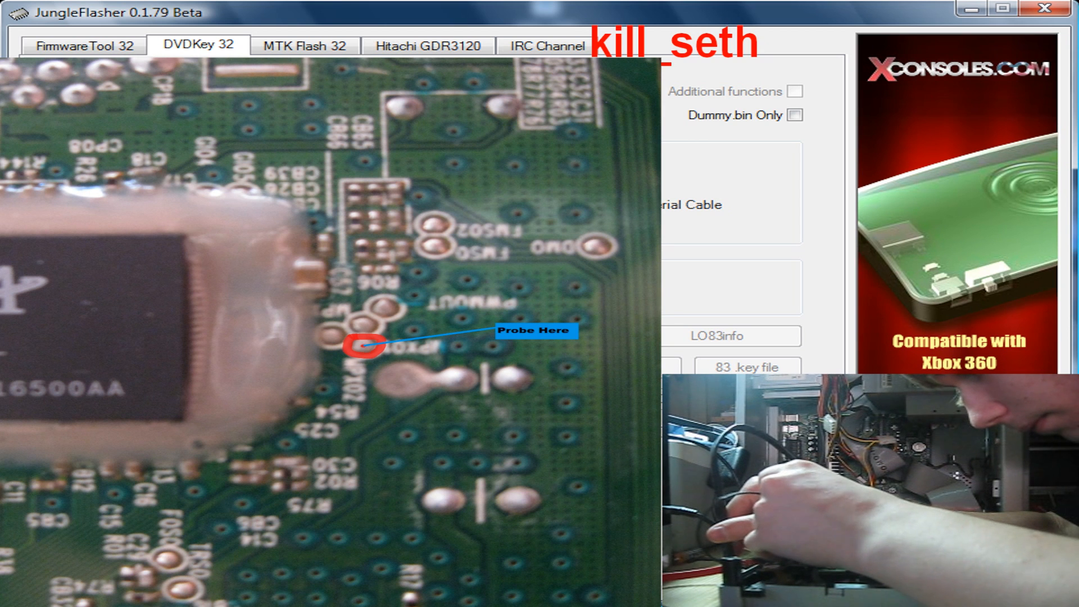
pyautogui.click(537, 336)
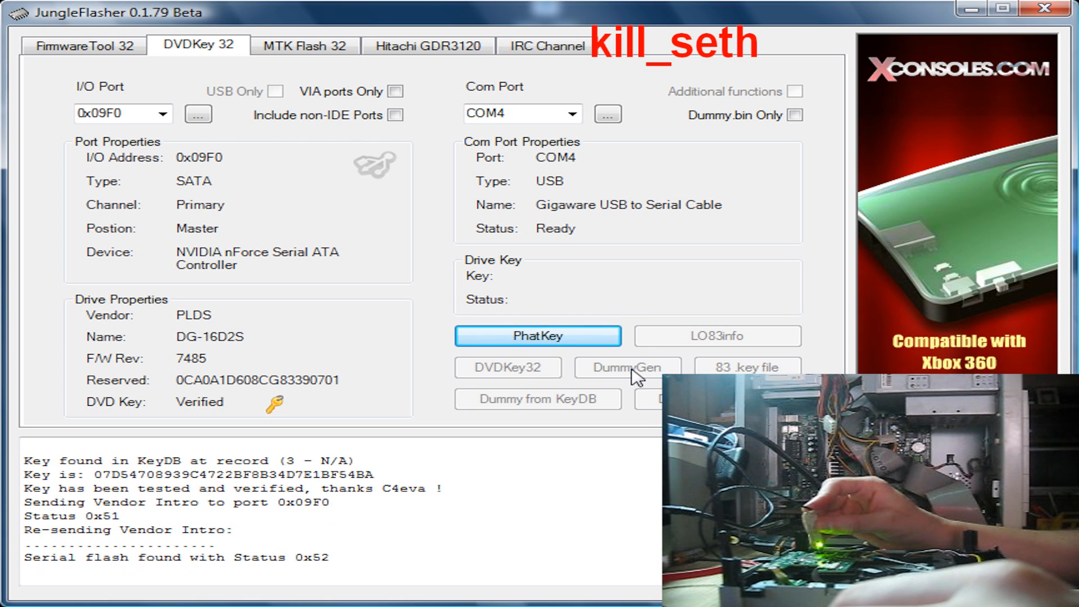
pyautogui.click(536, 336)
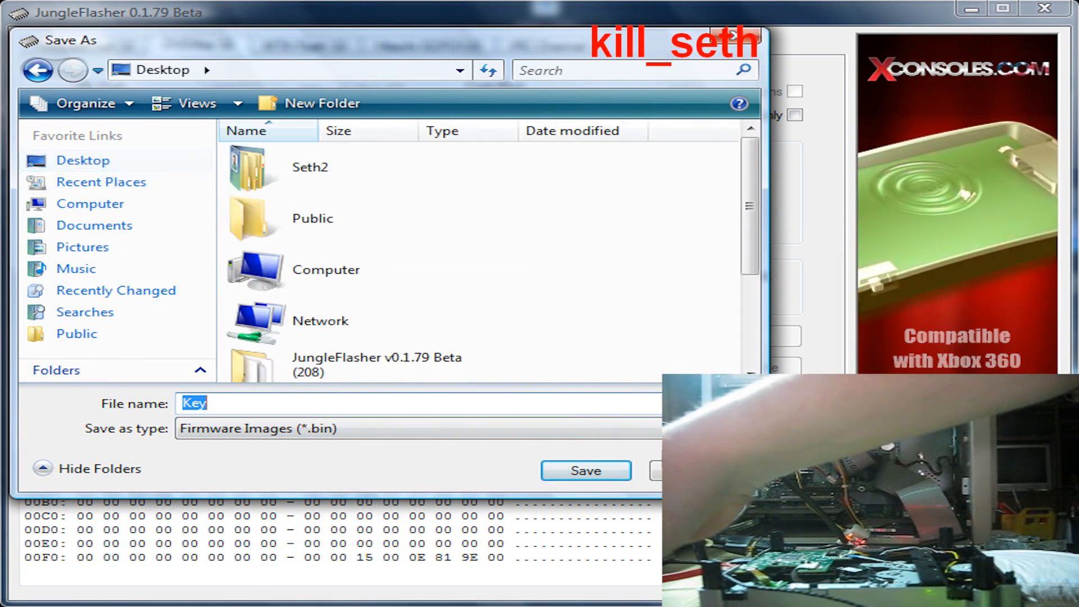
# Step: Save the Key, Inquiry and Dummy files, then load LTPlus-748v1.1.bin as the spoofed target
pyautogui.click(583, 468)
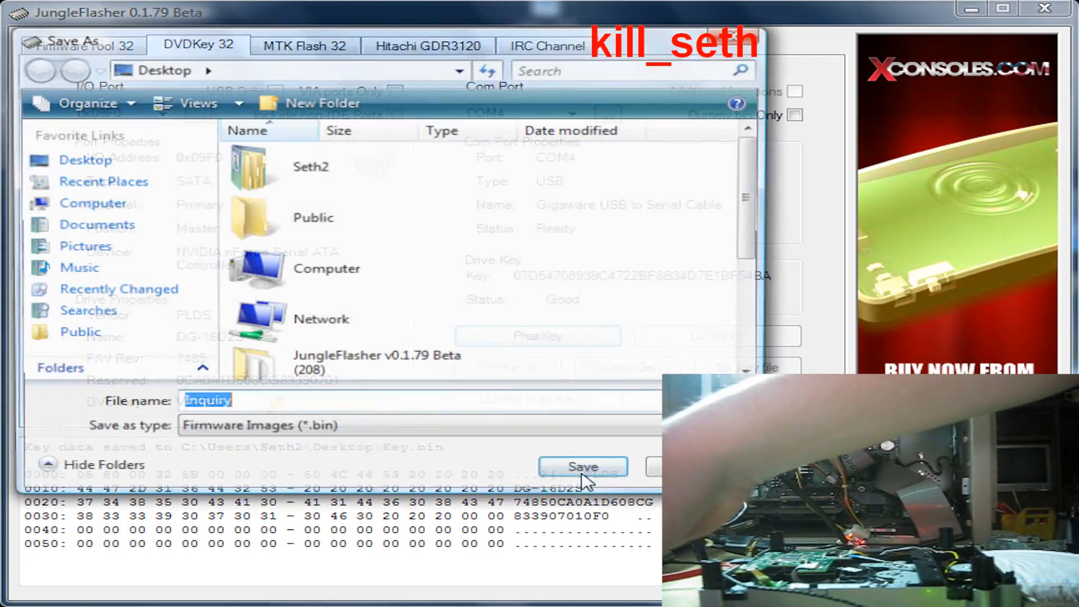
pyautogui.click(582, 466)
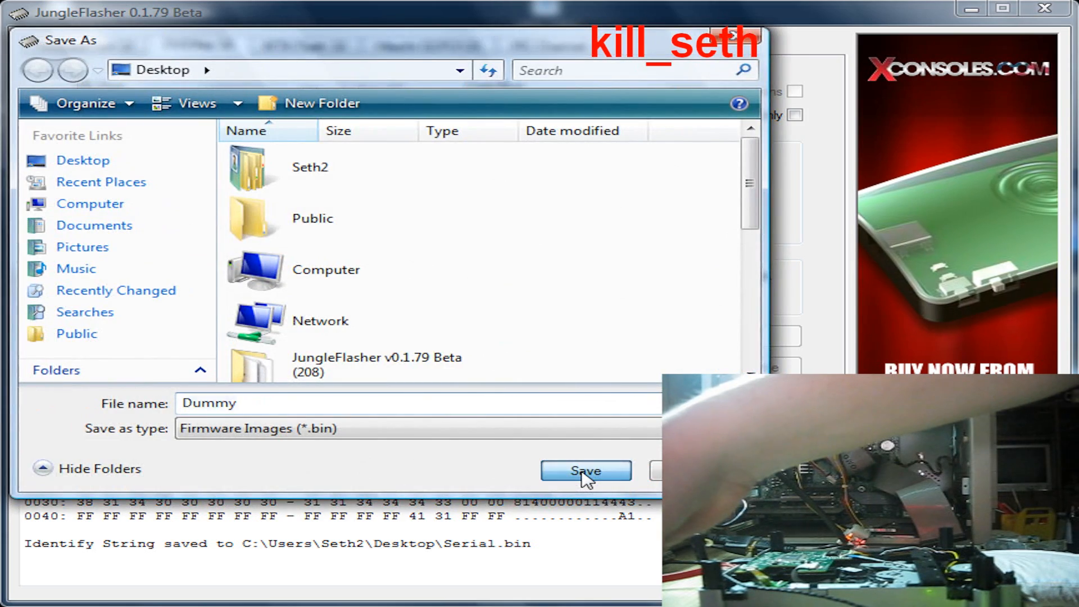
pyautogui.click(584, 471)
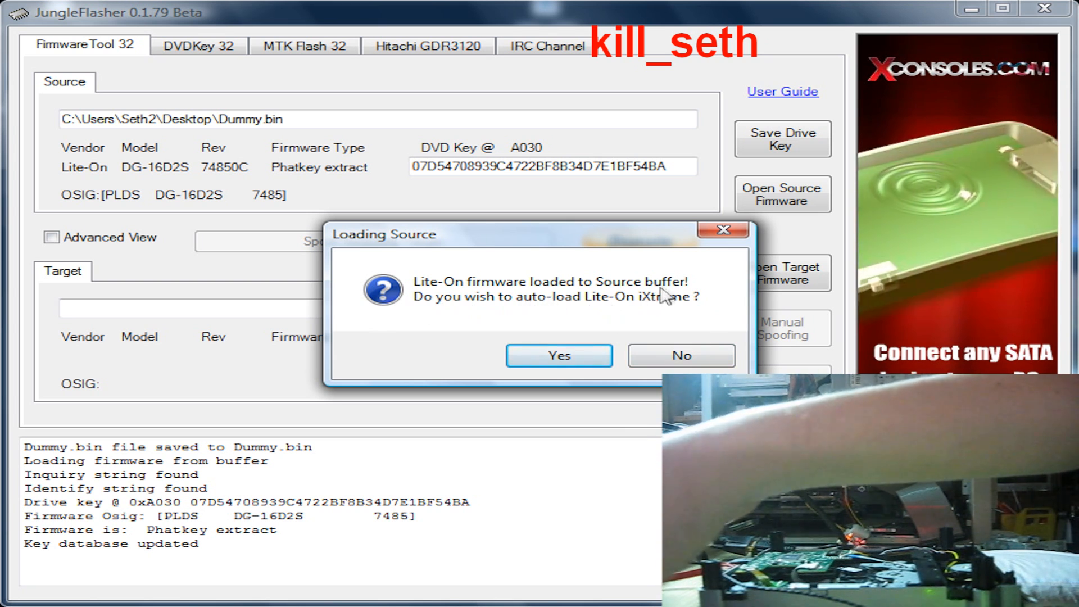
pyautogui.moveTo(682, 312)
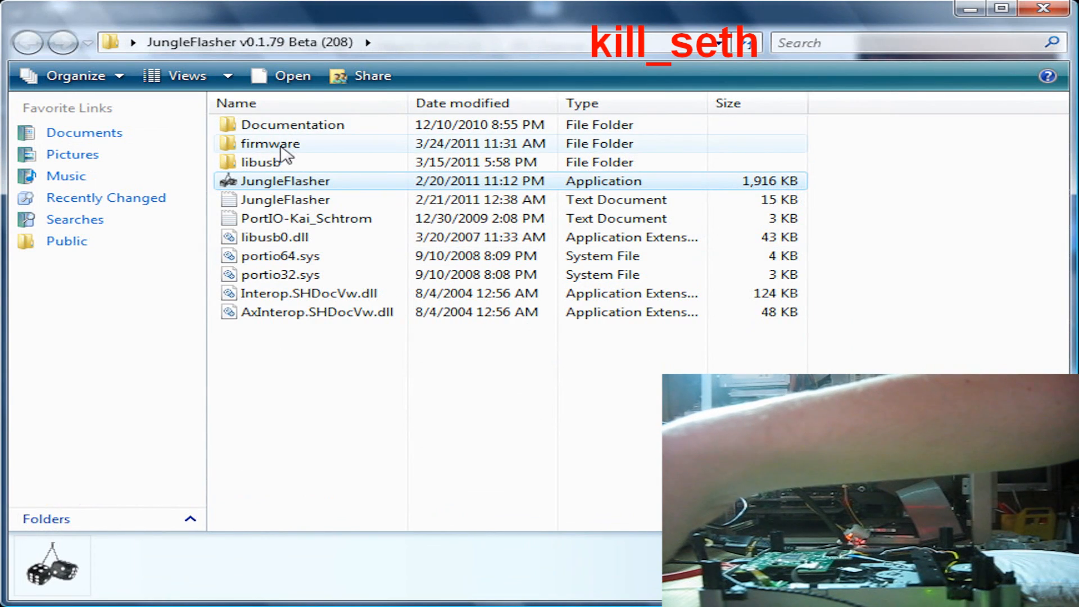
pyautogui.doubleClick(270, 143)
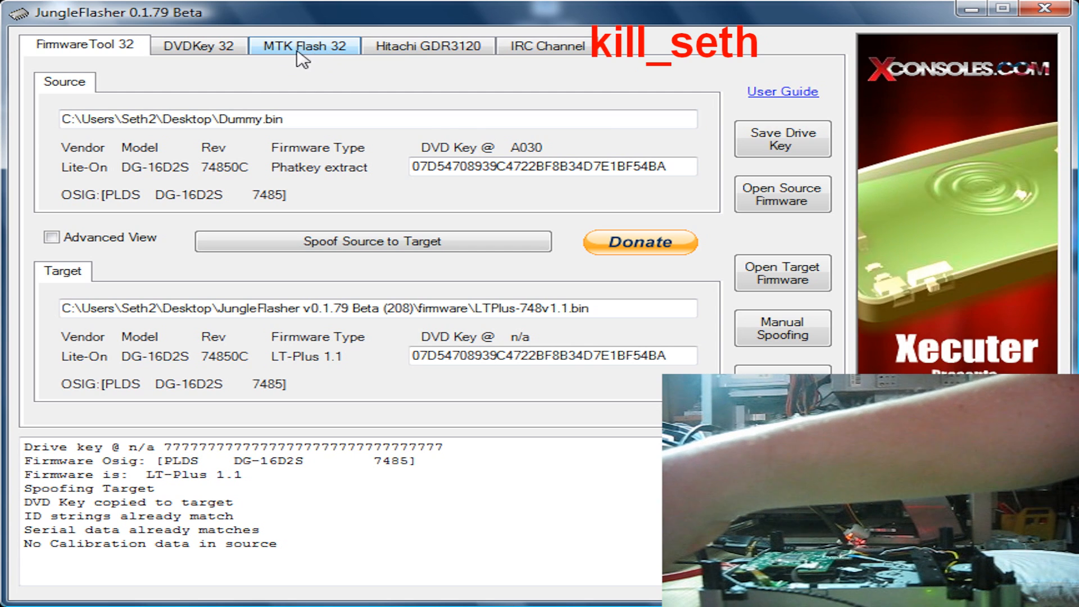
# Step: Run Lite-On Erase on the MTK Flash 32 tab, confirming both prompts
pyautogui.click(304, 46)
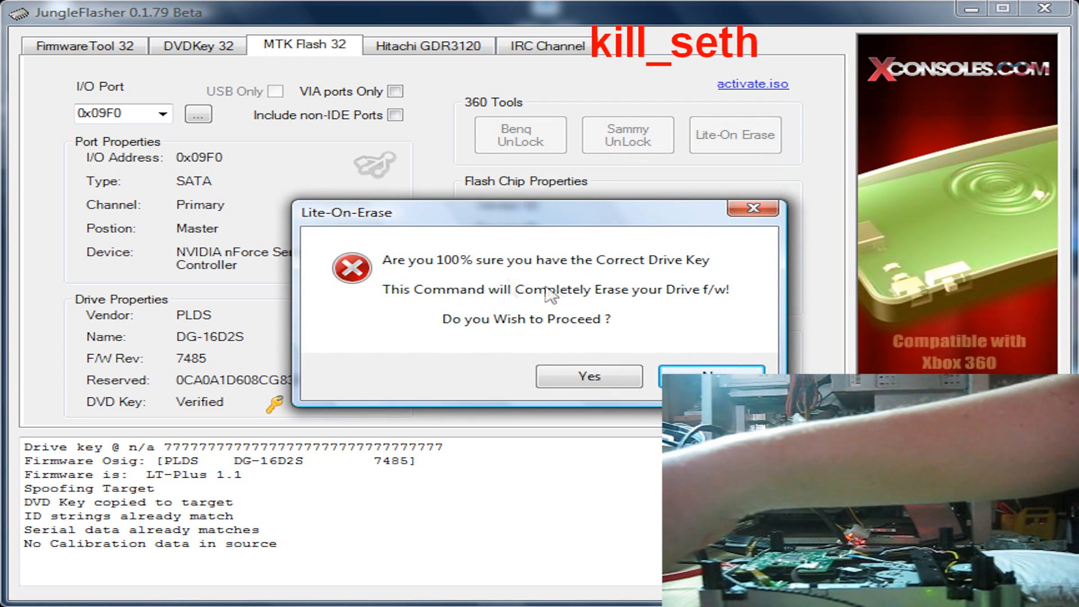
pyautogui.click(589, 377)
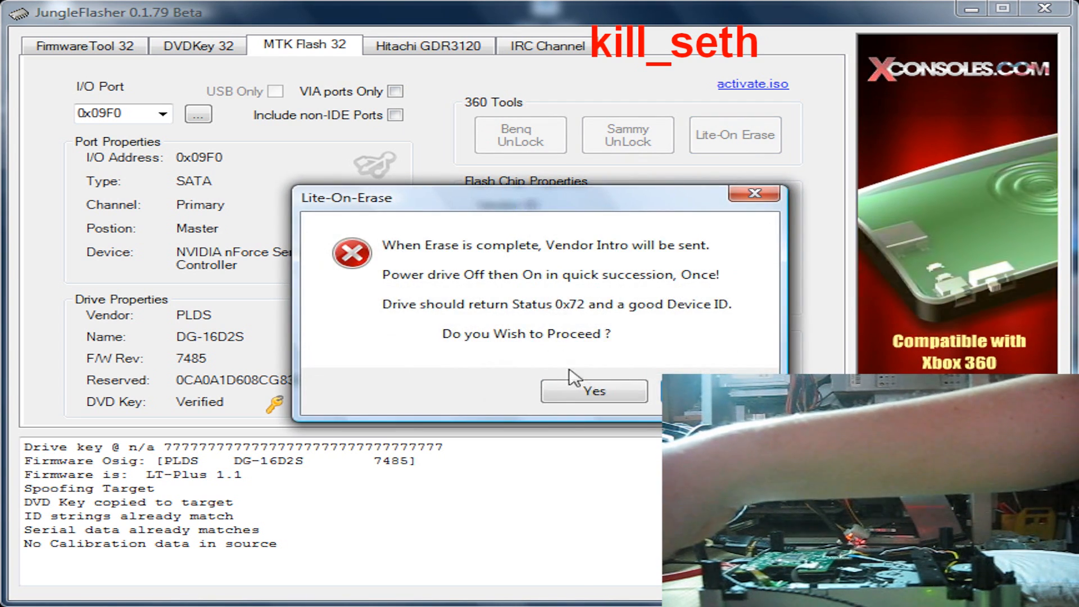
pyautogui.click(594, 391)
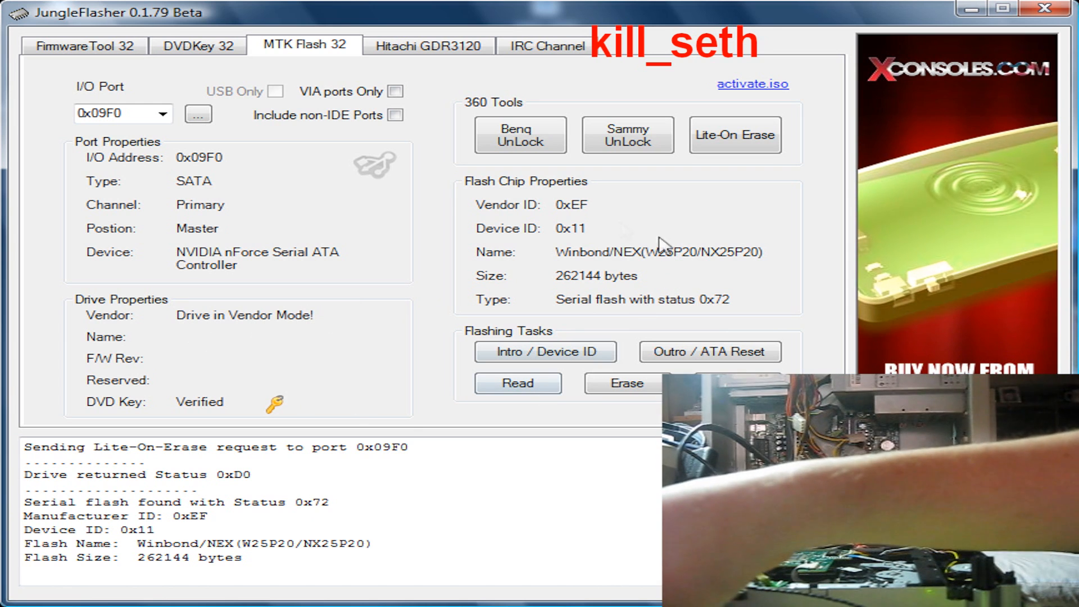
# Step: Write the spoofed LT-Plus firmware to the drive until 'Write verified OK !'
pyautogui.click(626, 382)
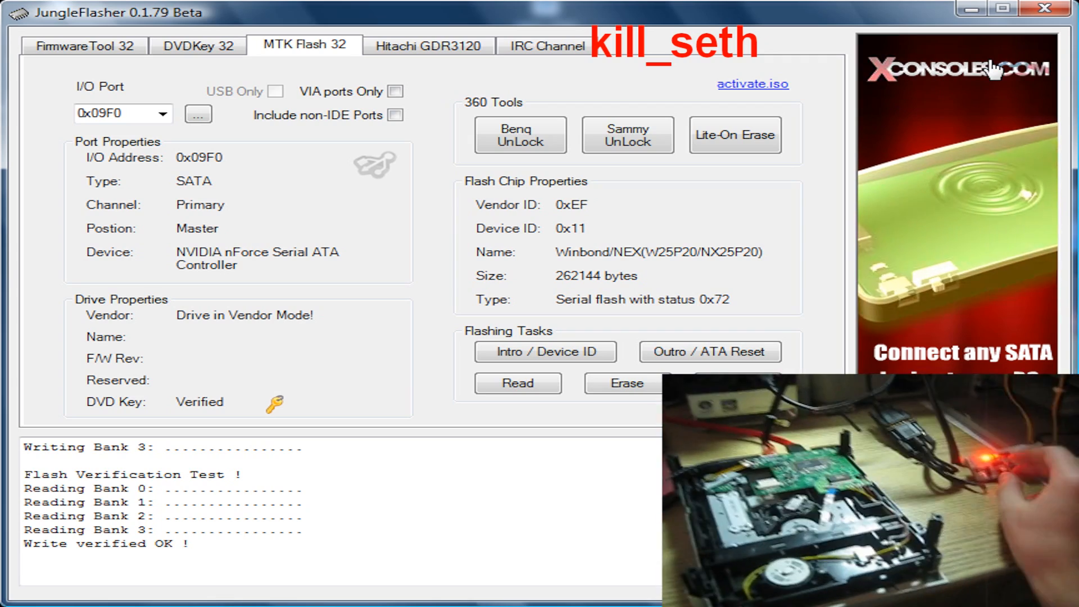
pyautogui.moveTo(1055, 30)
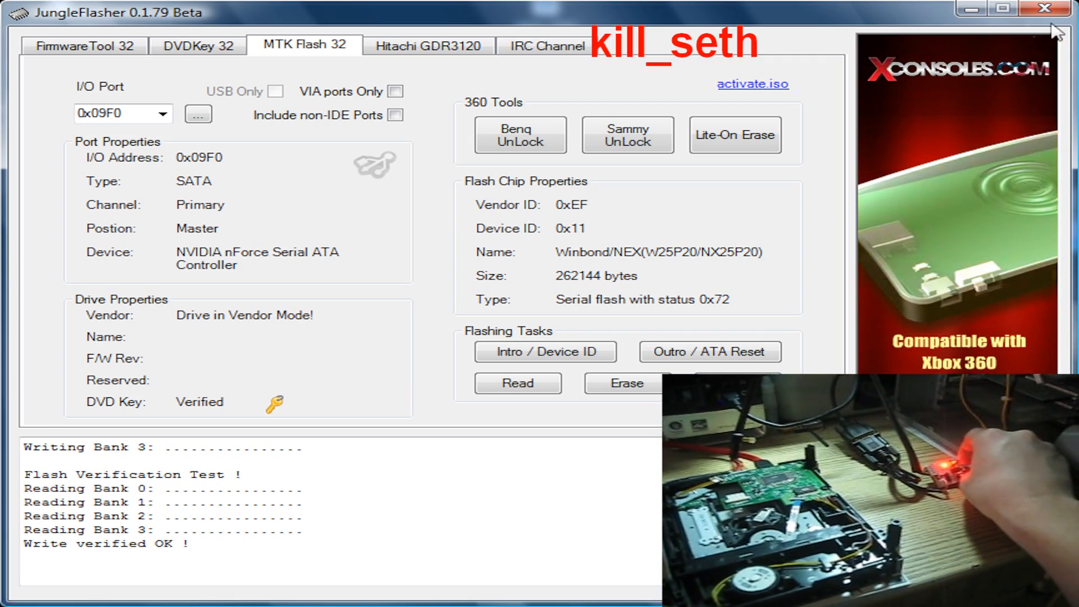